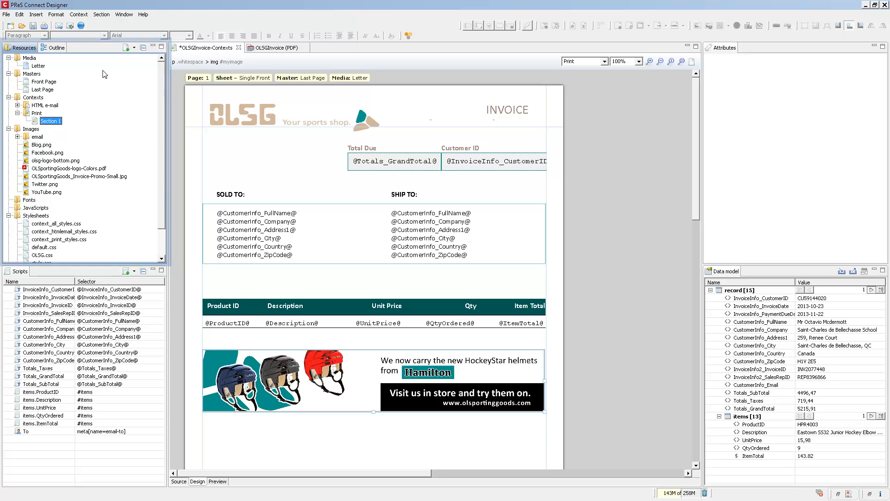
- Expand the Contexts folder, then show the invoice page's outline of paragraphs and items table
{"action": "left_click", "coordinate": [29, 57]}
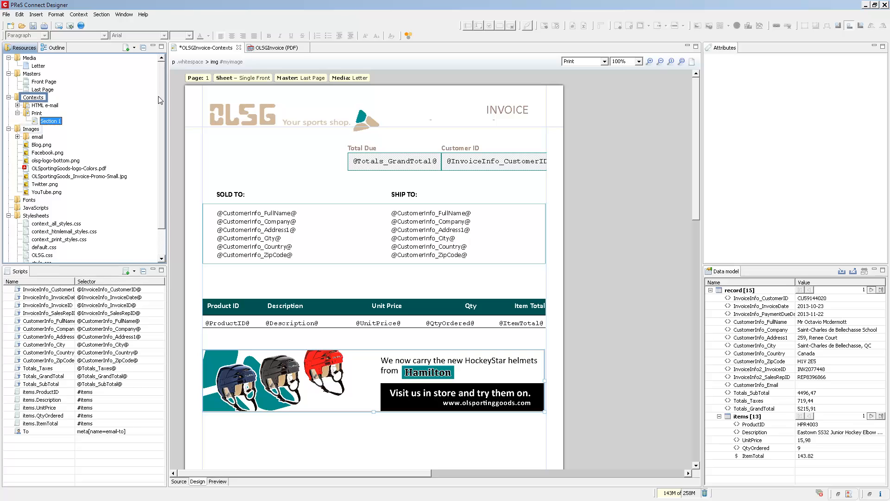
{"action": "scroll", "scroll_direction": "down", "scroll_amount": 3}
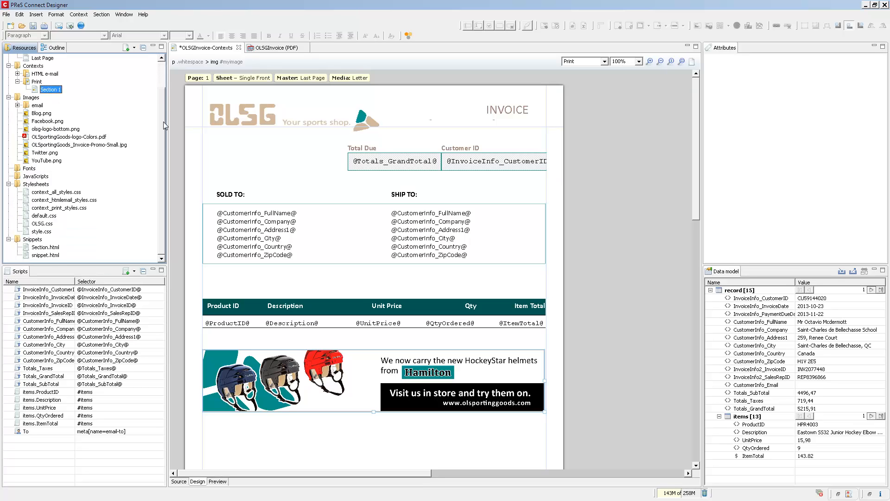
{"action": "left_click", "coordinate": [35, 184]}
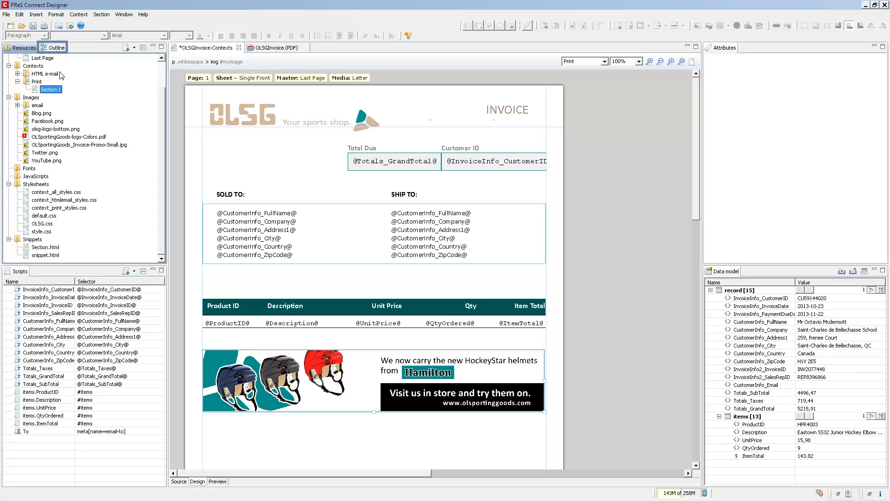
{"action": "left_click", "coordinate": [56, 48]}
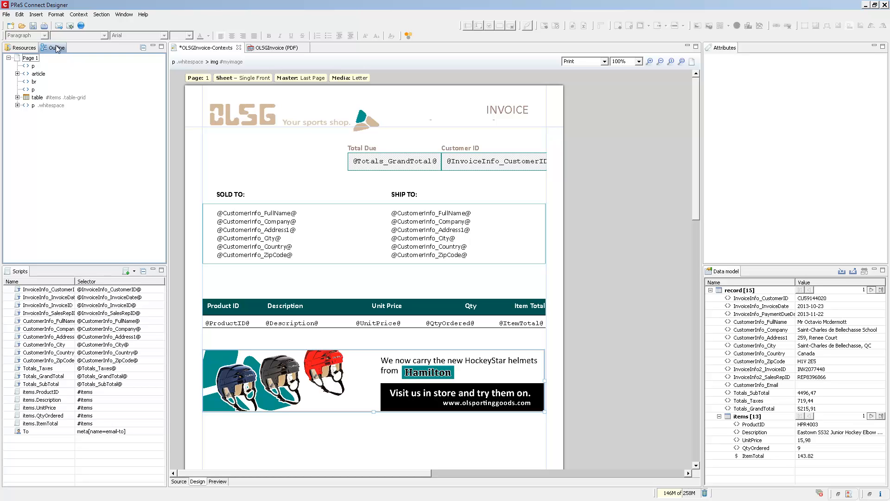
- Select the Description header cell to display its 20% width attributes
{"action": "left_click", "coordinate": [54, 97]}
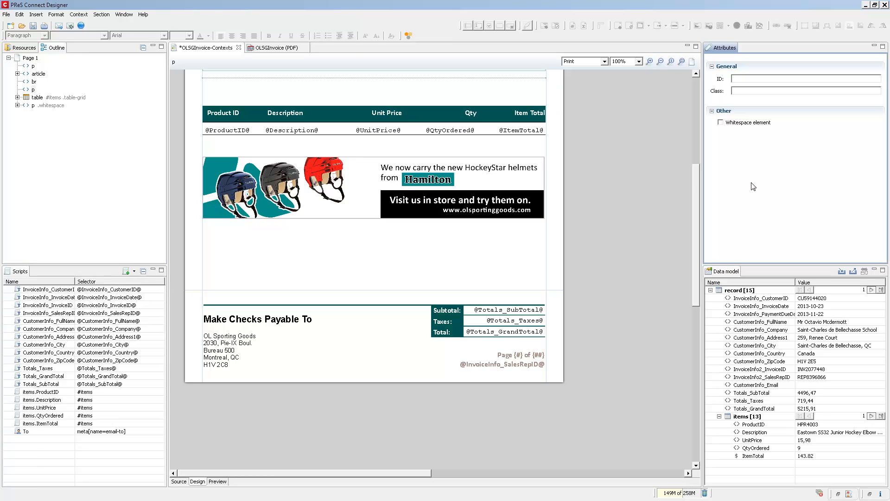
{"action": "mouse_move", "coordinate": [370, 176]}
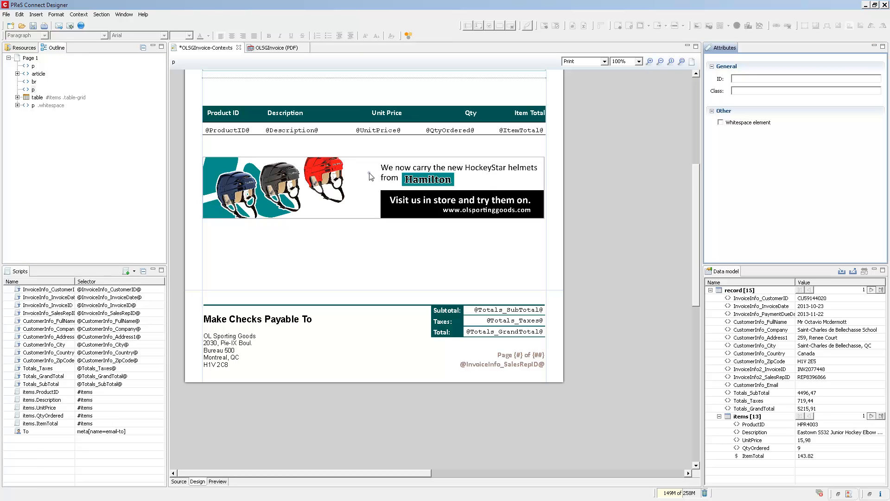
{"action": "left_click", "coordinate": [372, 188]}
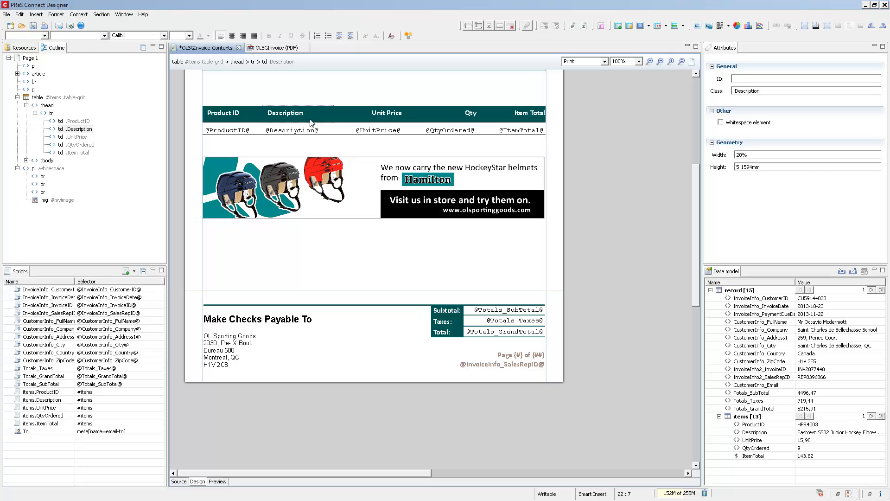
{"action": "mouse_move", "coordinate": [662, 149]}
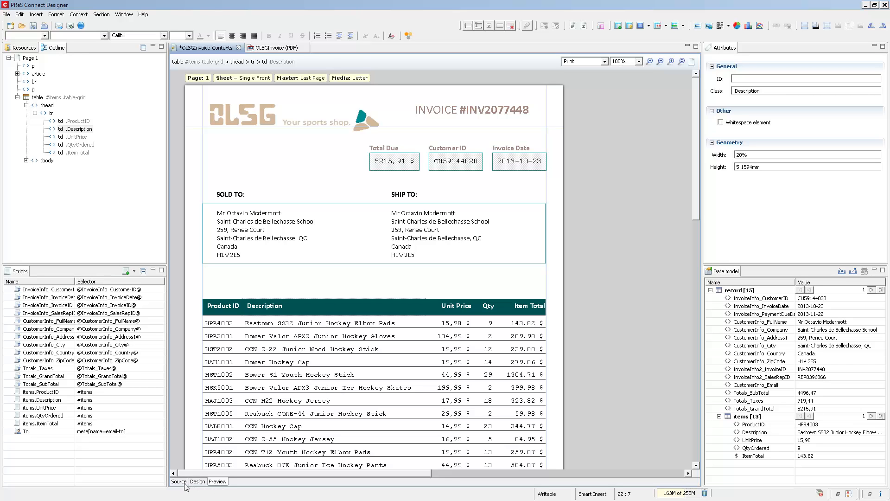
- Switch to the Source view showing the items table cells at 20% width
{"action": "left_click", "coordinate": [178, 481]}
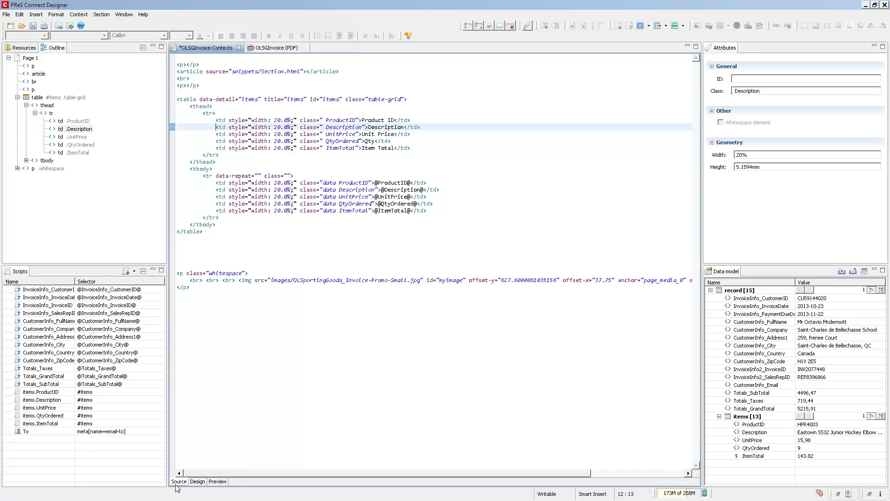
- Return to the Design view of the invoice and bring up the New wizard
{"action": "left_click", "coordinate": [197, 480]}
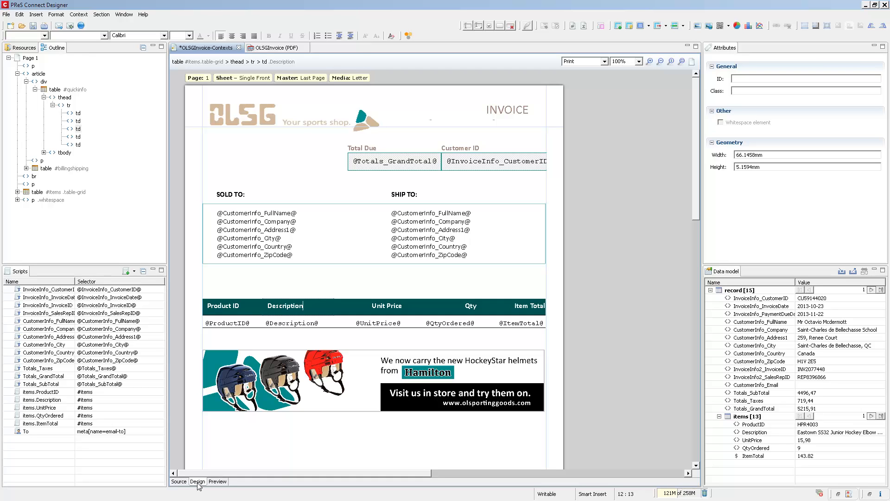
{"action": "mouse_move", "coordinate": [131, 467]}
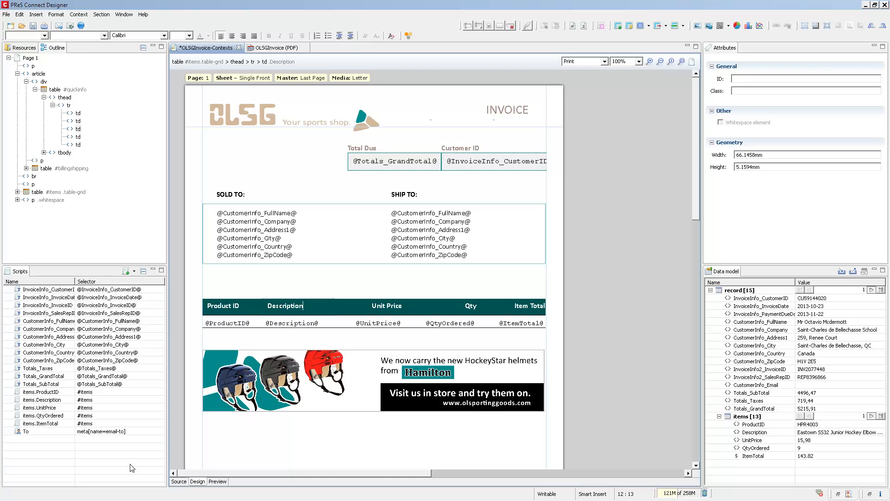
{"action": "left_click", "coordinate": [10, 26]}
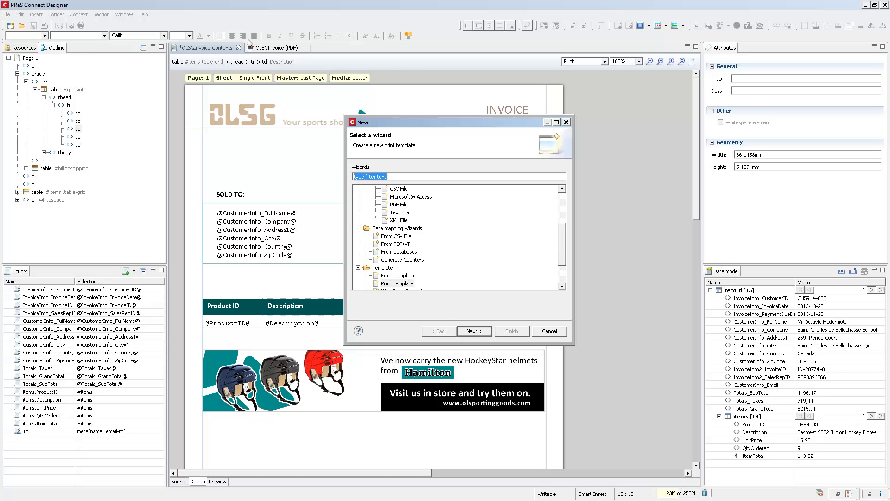
- Choose a new print template in the New wizard, browsing the template groups
{"action": "scroll", "scroll_direction": "down", "scroll_amount": 3}
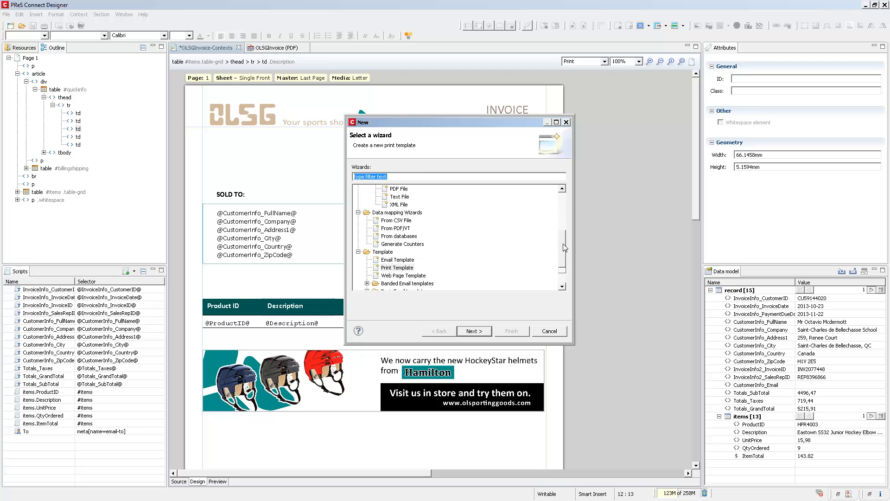
{"action": "scroll", "scroll_direction": "down", "scroll_amount": 3}
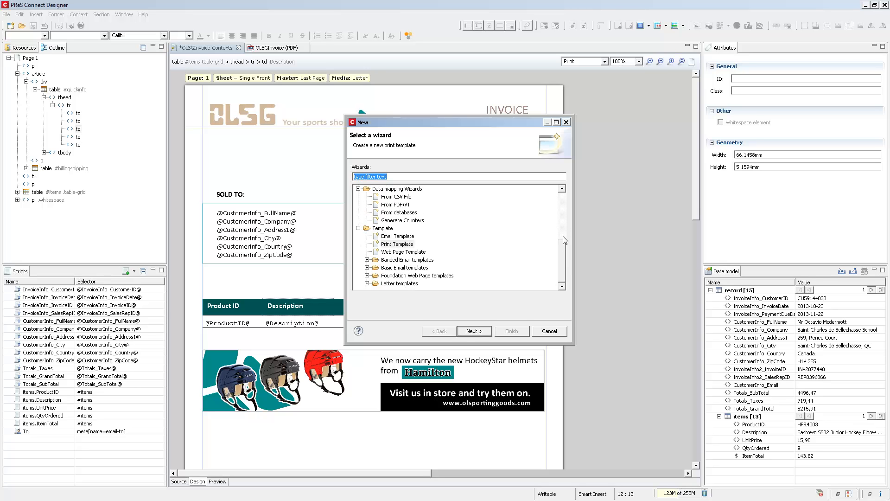
{"action": "left_click", "coordinate": [398, 244]}
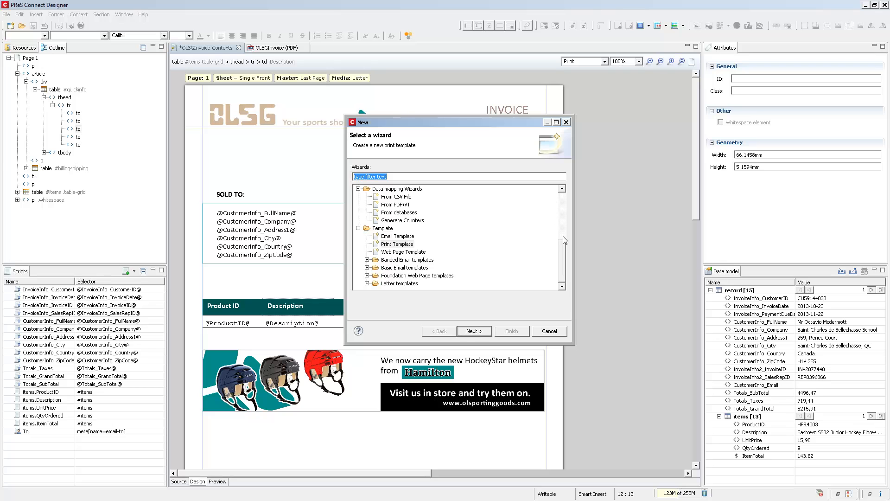
{"action": "mouse_move", "coordinate": [367, 270]}
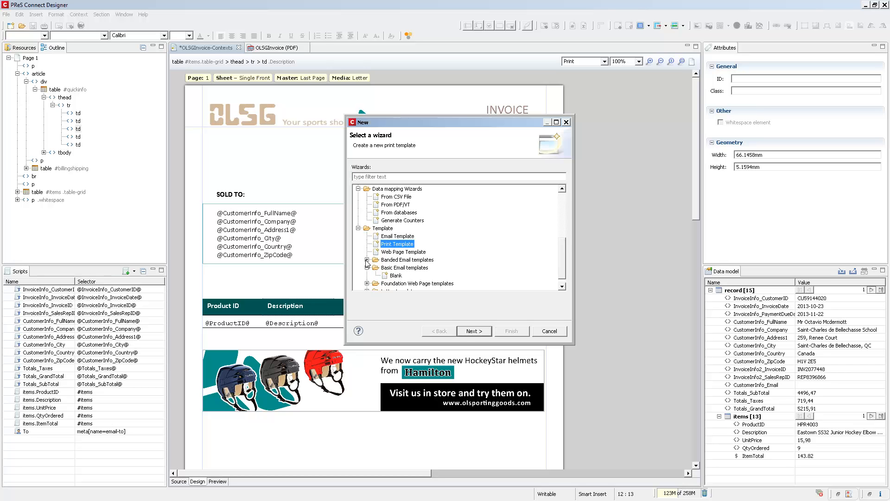
{"action": "left_click", "coordinate": [368, 260]}
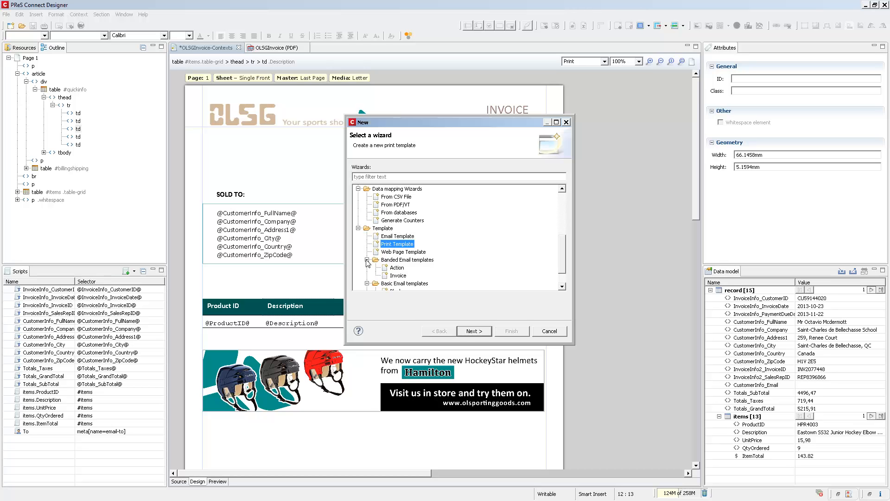
{"action": "mouse_move", "coordinate": [474, 313]}
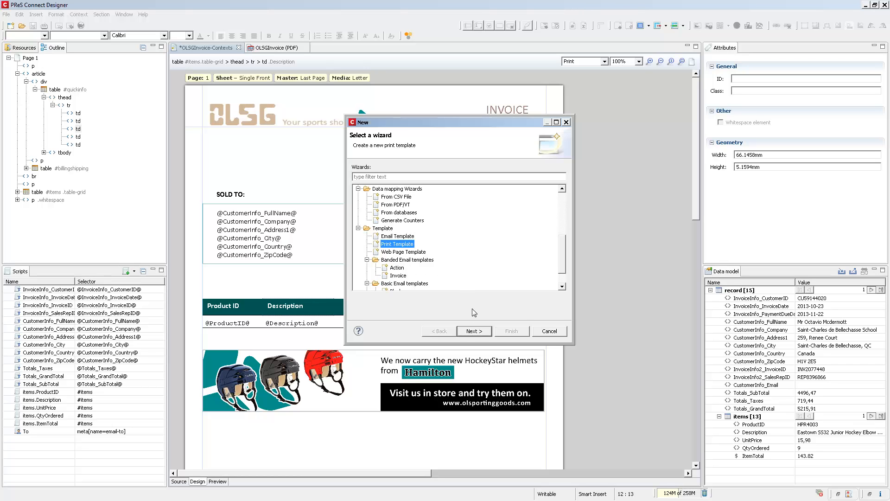
- Finish the Letter-size print template and decline saving the OLSGInvoice template changes
{"action": "left_click", "coordinate": [474, 331]}
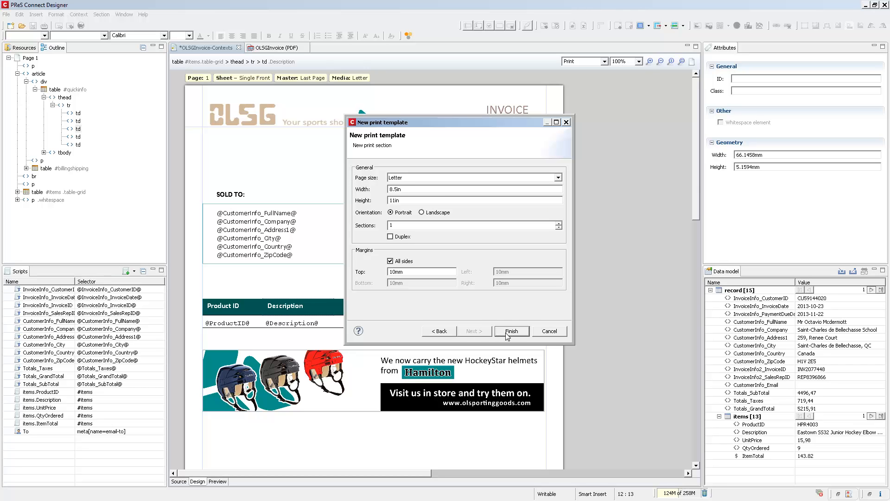
{"action": "left_click", "coordinate": [510, 331]}
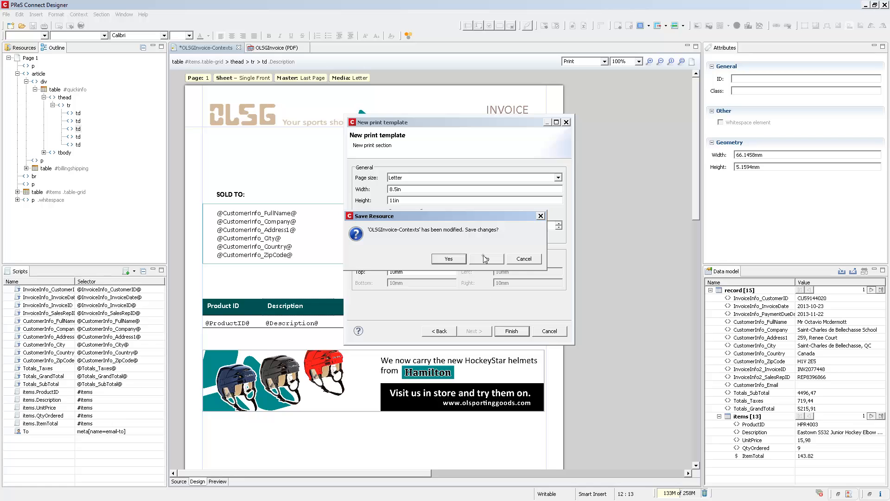
{"action": "left_click", "coordinate": [448, 259]}
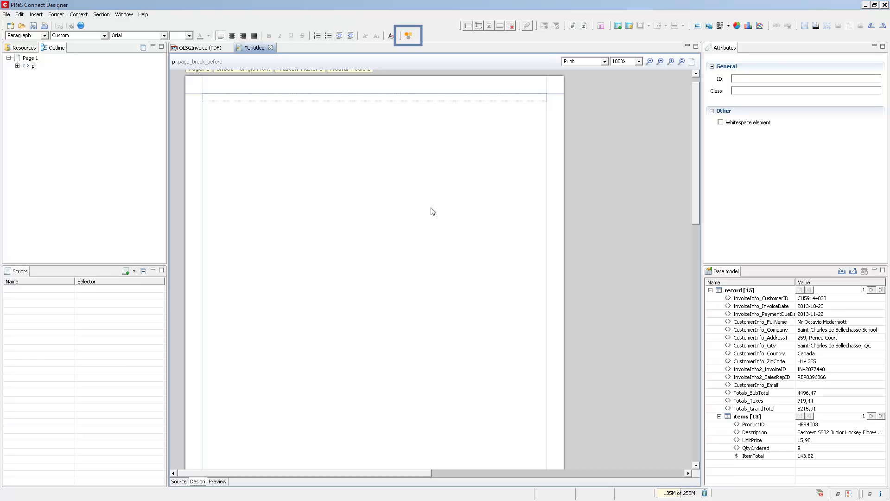
- Open the Welcome screen and its Create Template gallery of starter templates
{"action": "left_click", "coordinate": [407, 35]}
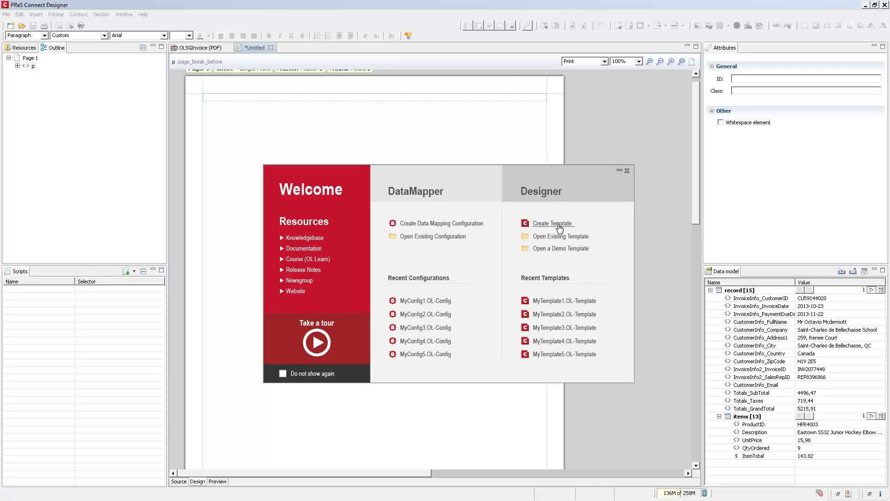
{"action": "left_click", "coordinate": [551, 223]}
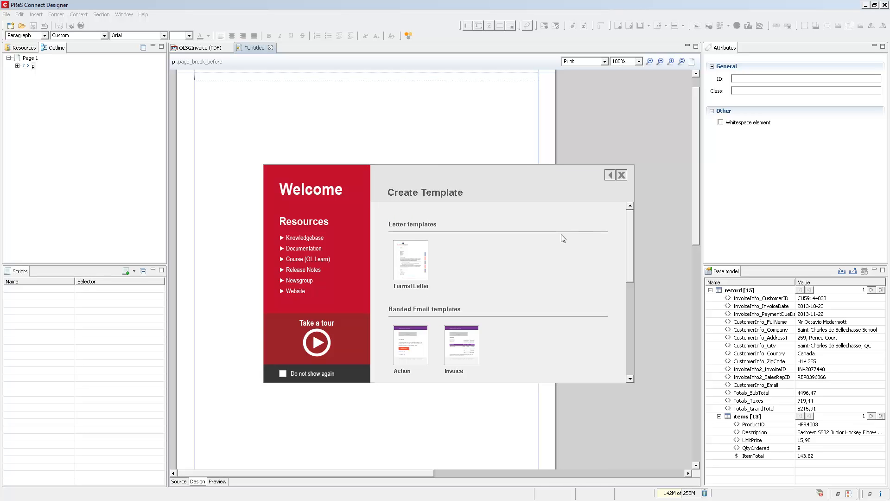
{"action": "mouse_move", "coordinate": [563, 238]}
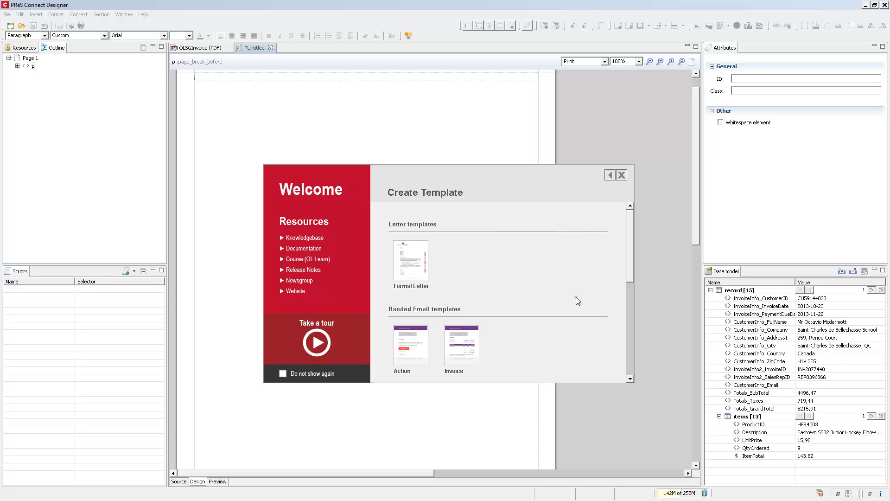
{"action": "mouse_move", "coordinate": [576, 298]}
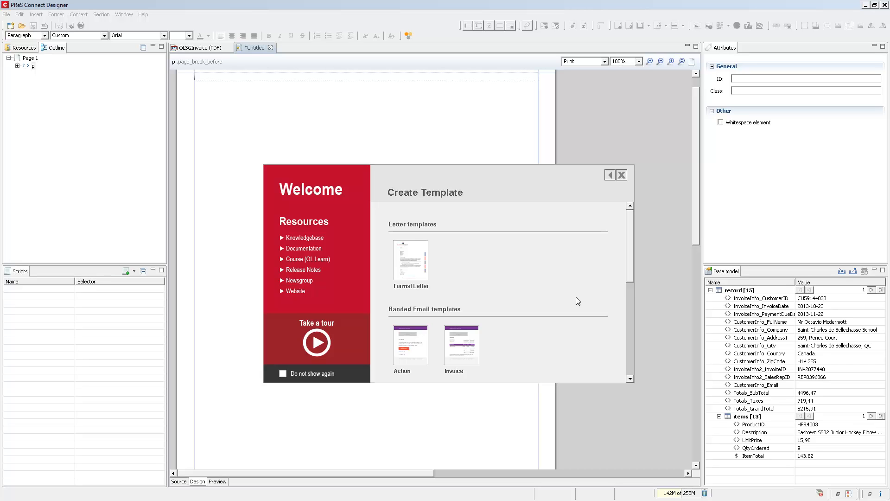
- Dismiss the Welcome screen, returning to the blank print template
{"action": "left_click", "coordinate": [620, 175]}
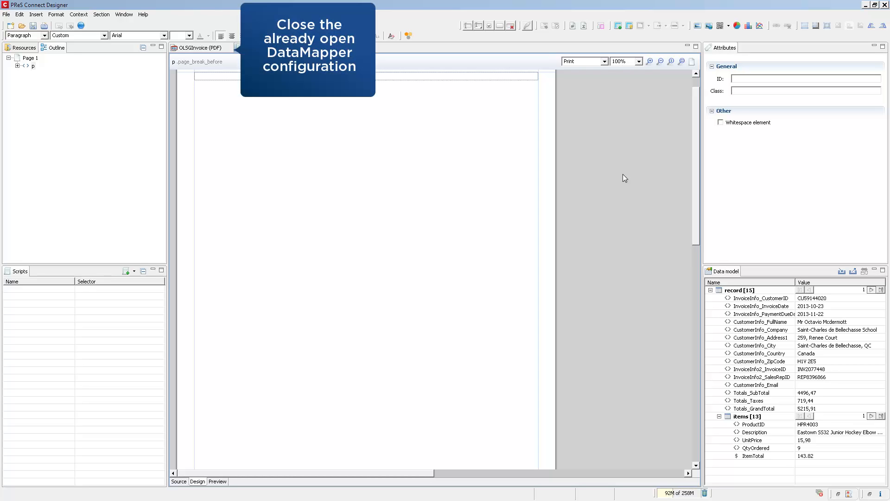
{"action": "mouse_move", "coordinate": [496, 174]}
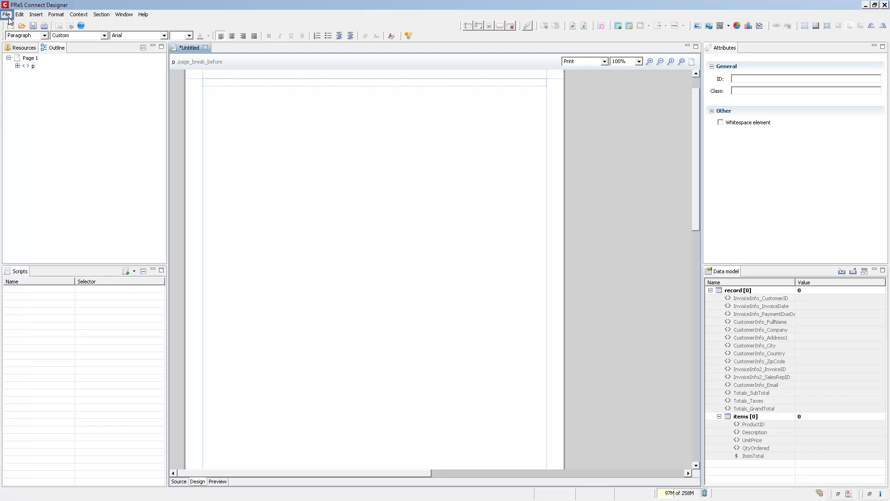
- Add OLSportingGoods_organizations.csv as file data, loading 20 customer records
{"action": "left_click", "coordinate": [6, 15]}
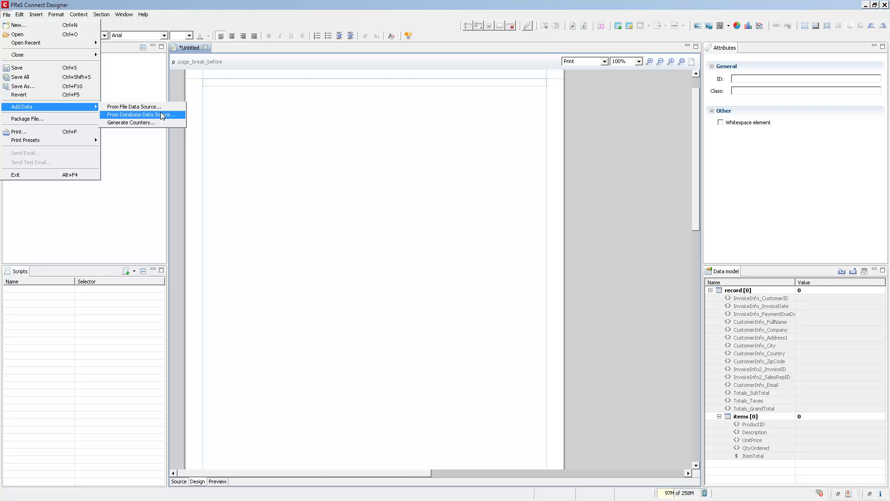
{"action": "mouse_move", "coordinate": [135, 107]}
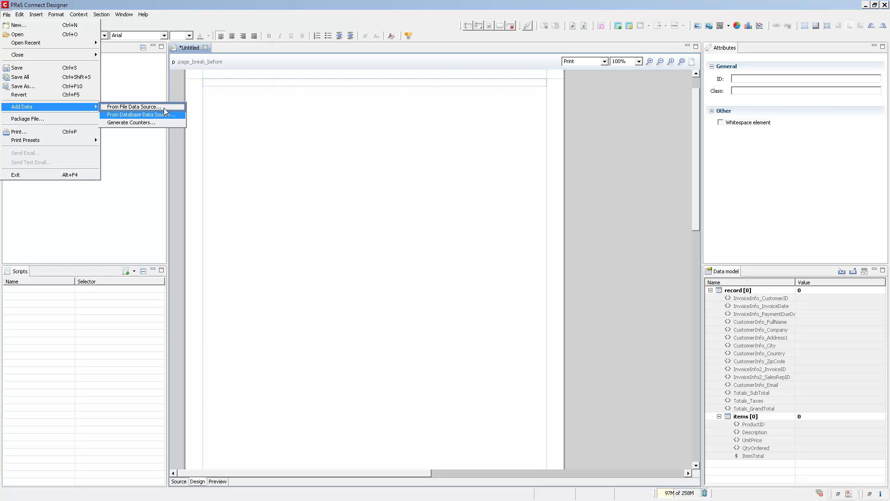
{"action": "left_click", "coordinate": [133, 107]}
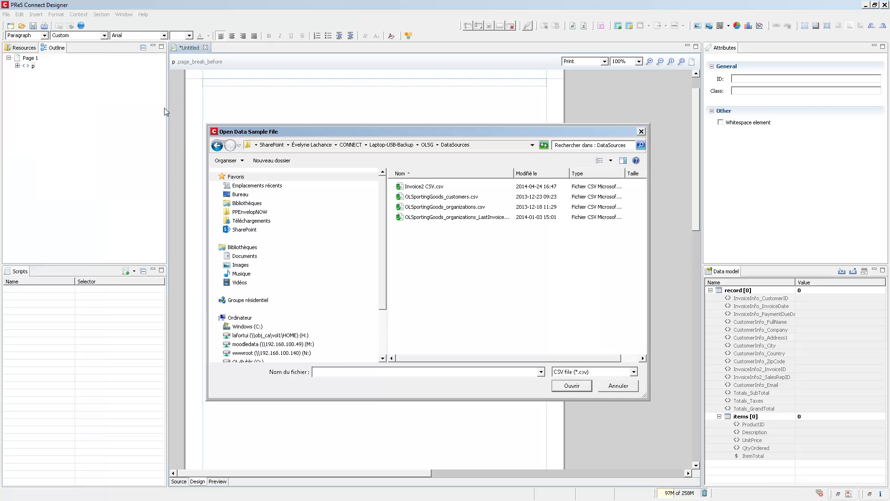
{"action": "double_click", "coordinate": [448, 206]}
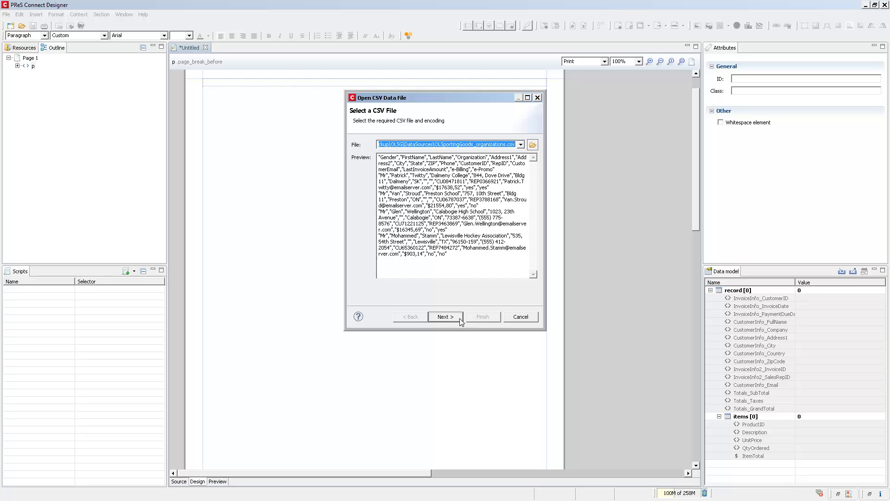
{"action": "left_click", "coordinate": [445, 316]}
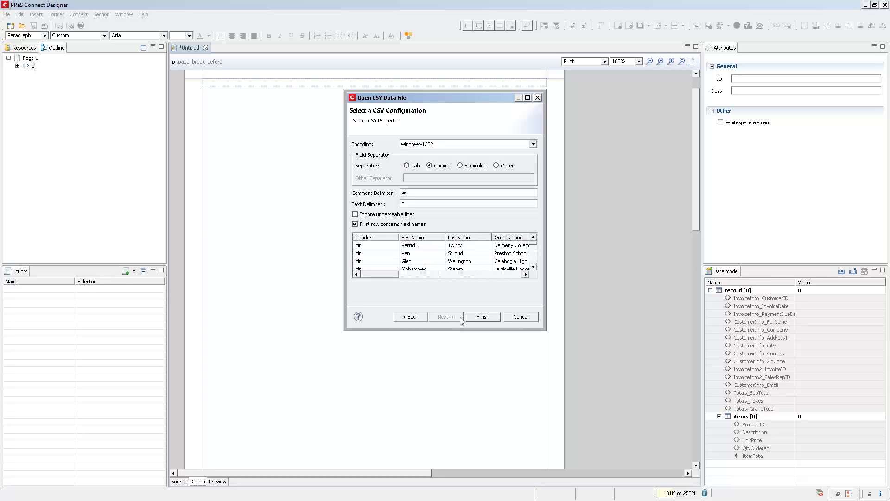
{"action": "left_click", "coordinate": [482, 316]}
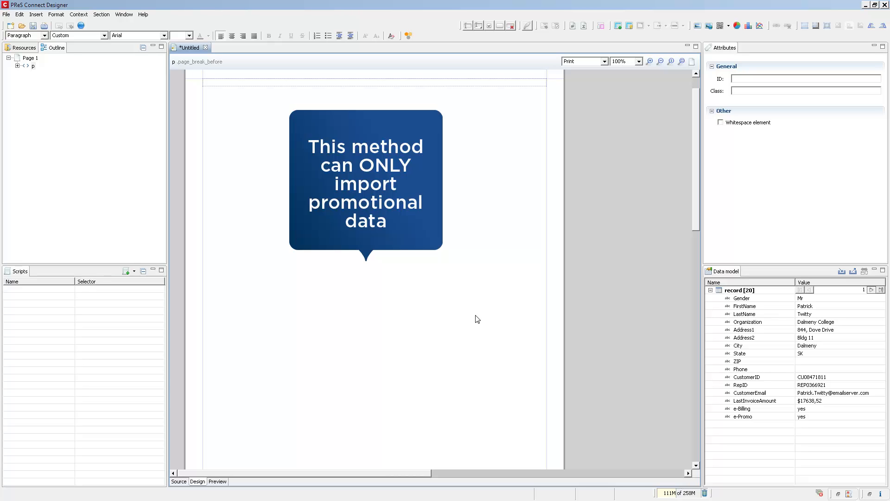
- Open the OLSGInvoice.OL-datamapper configuration in its own tab
{"action": "left_click", "coordinate": [22, 25]}
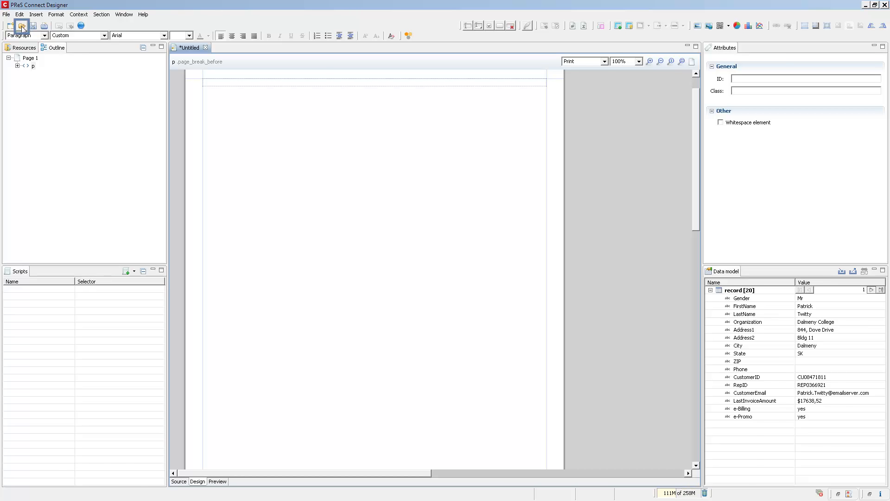
{"action": "left_click", "coordinate": [22, 25]}
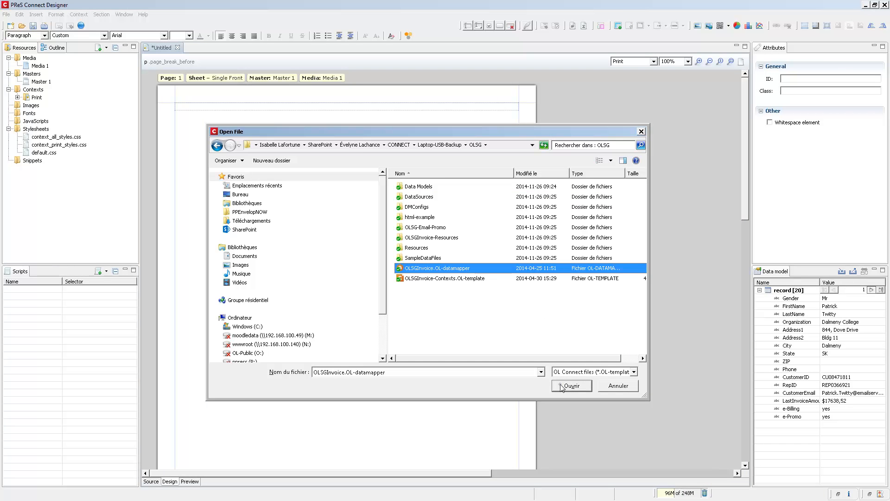
{"action": "left_click", "coordinate": [570, 385]}
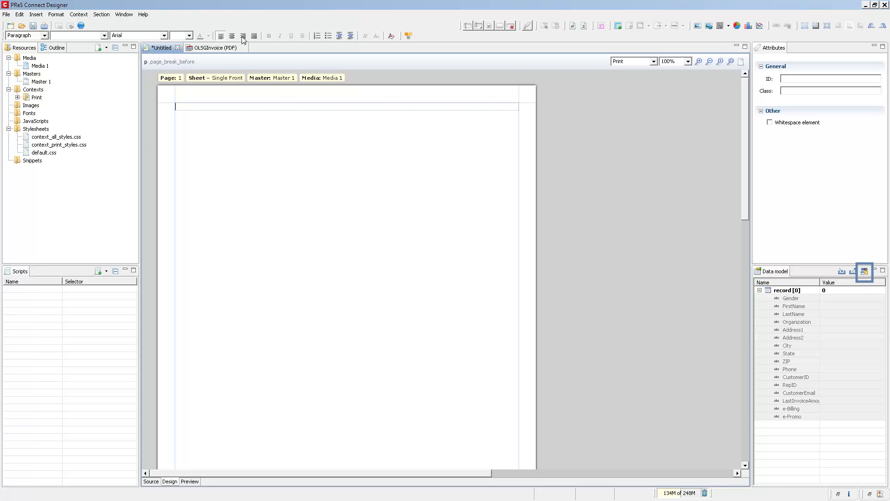
{"action": "mouse_move", "coordinate": [689, 91]}
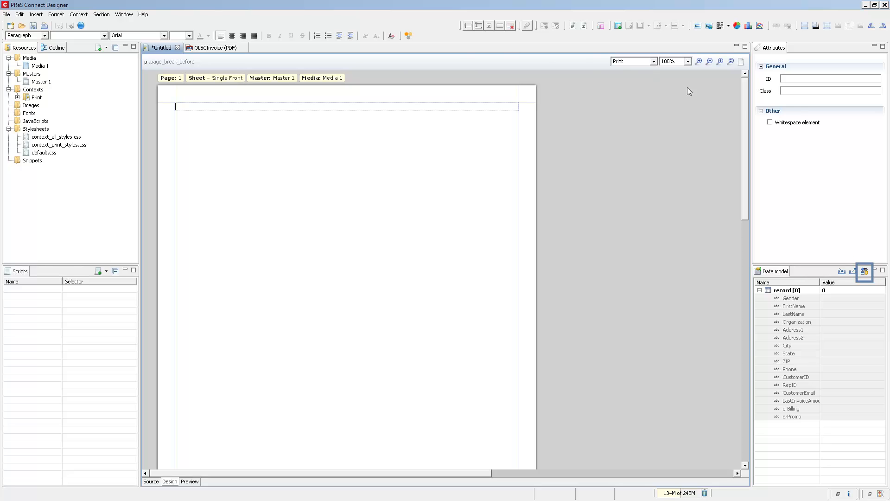